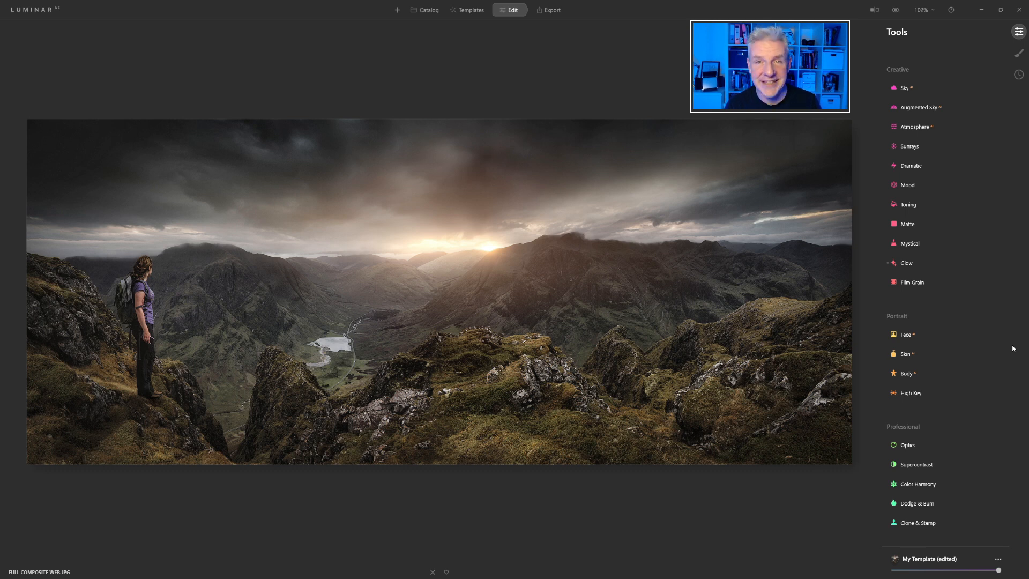
Switch from Edit to the Templates browser to see suggested landscape presets
left_click(466, 9)
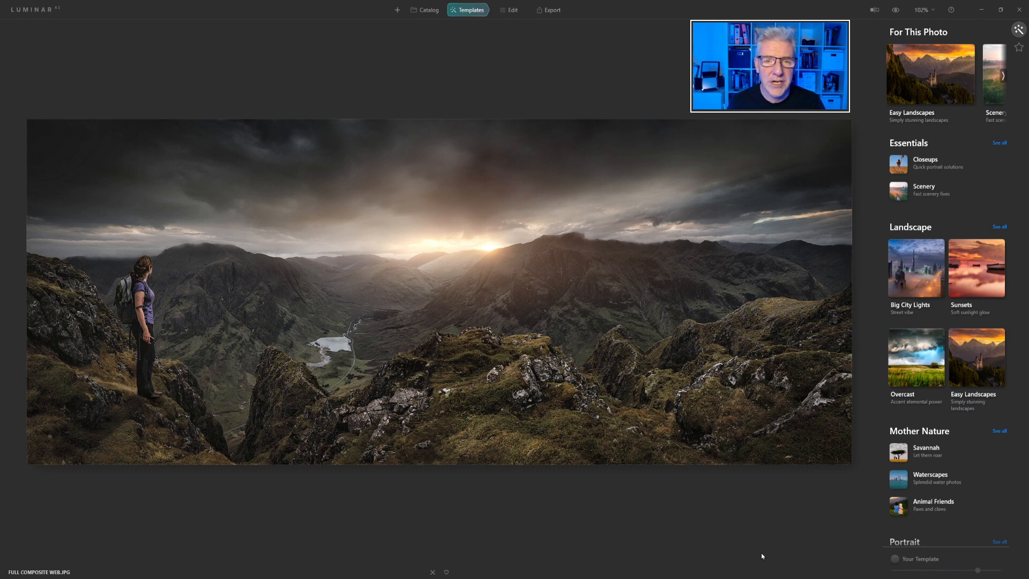
Run Help > Check for Updates from the Luminar AI menu, then dismiss the update dialog
left_click(511, 10)
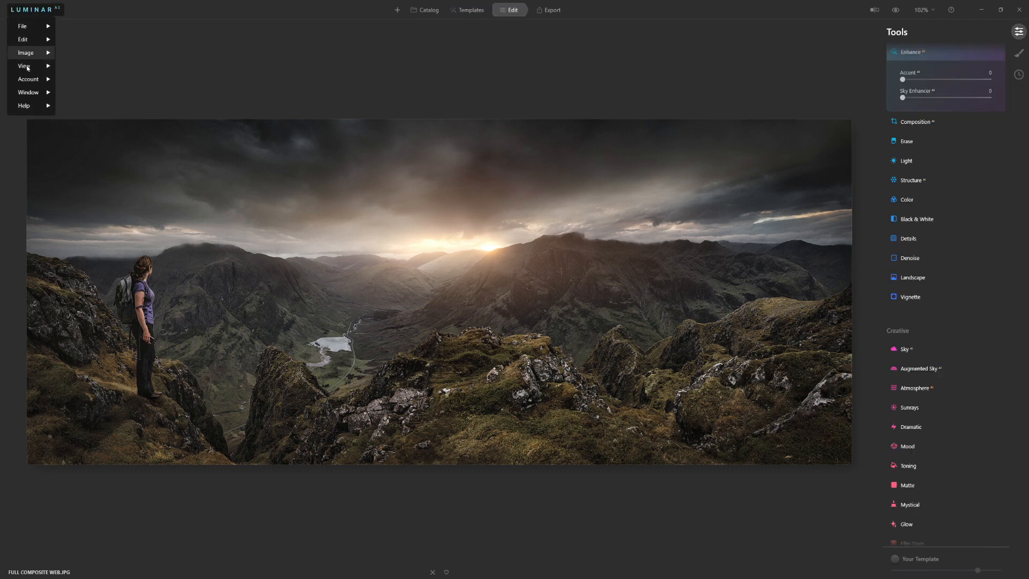
left_click(23, 106)
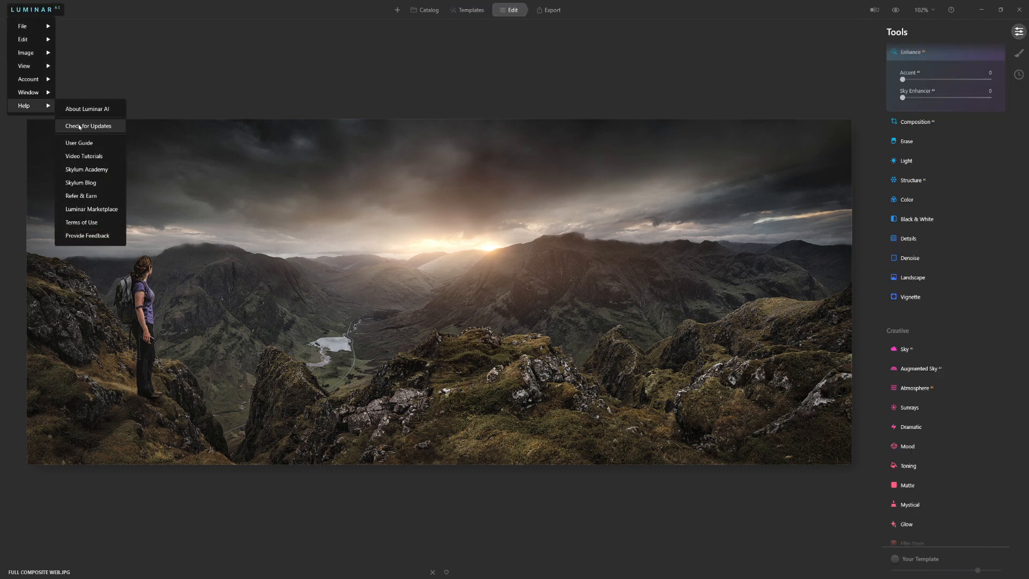
left_click(89, 125)
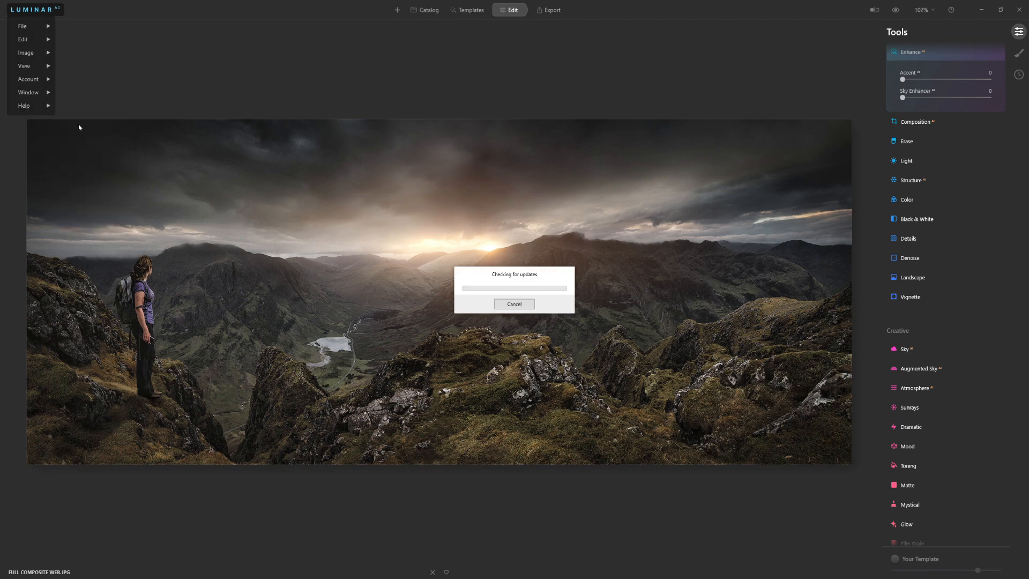
left_click(468, 9)
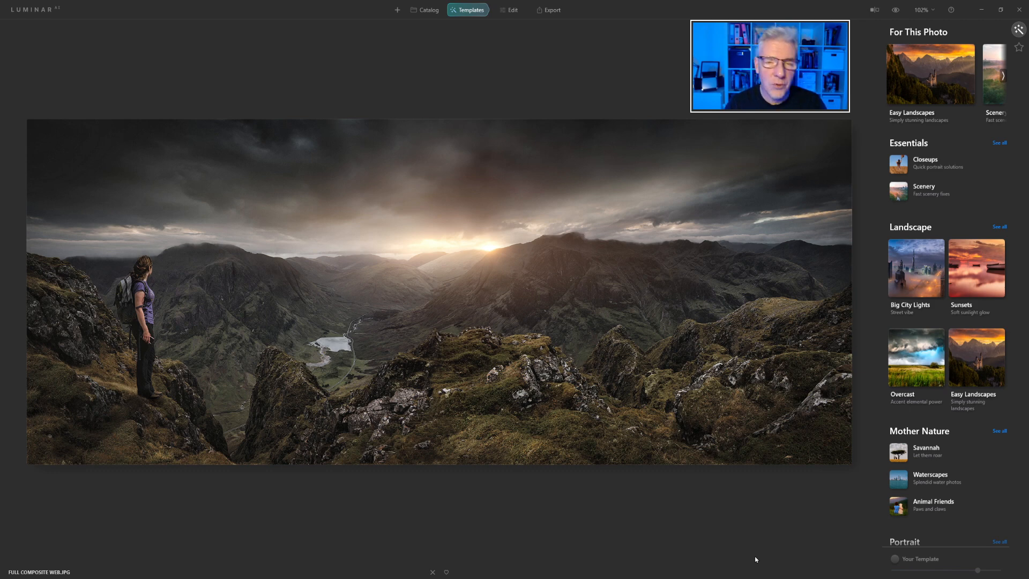
Review Photoshop and Lightroom plugin status via File > Install Plugins, then close it
left_click(511, 9)
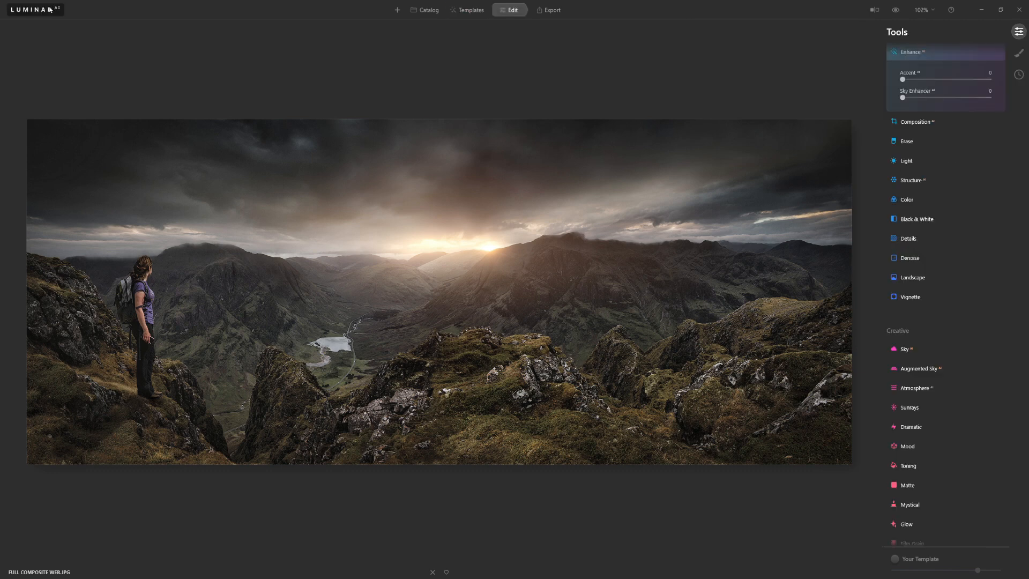
left_click(21, 26)
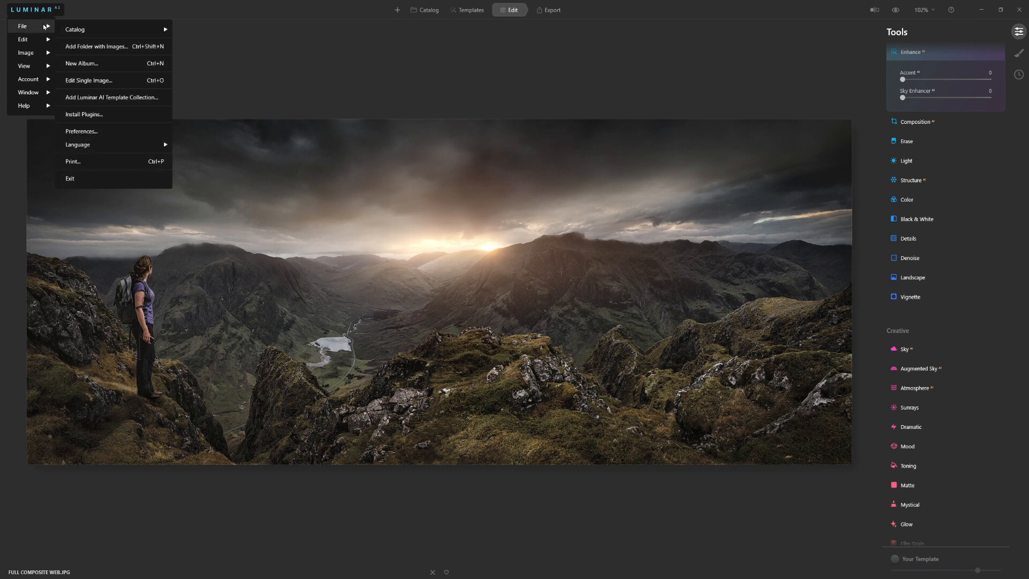
left_click(84, 114)
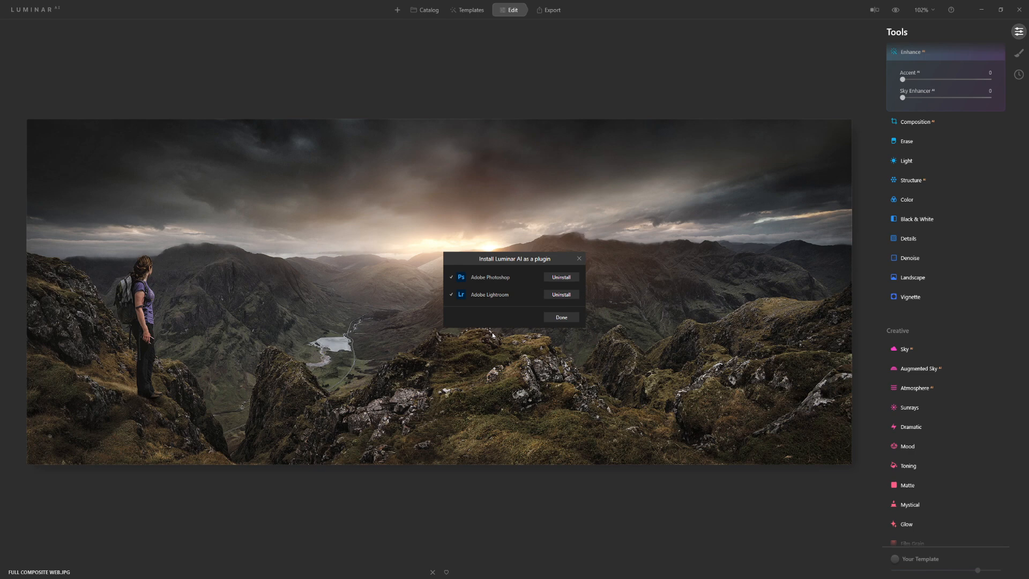
mouse_move(585, 254)
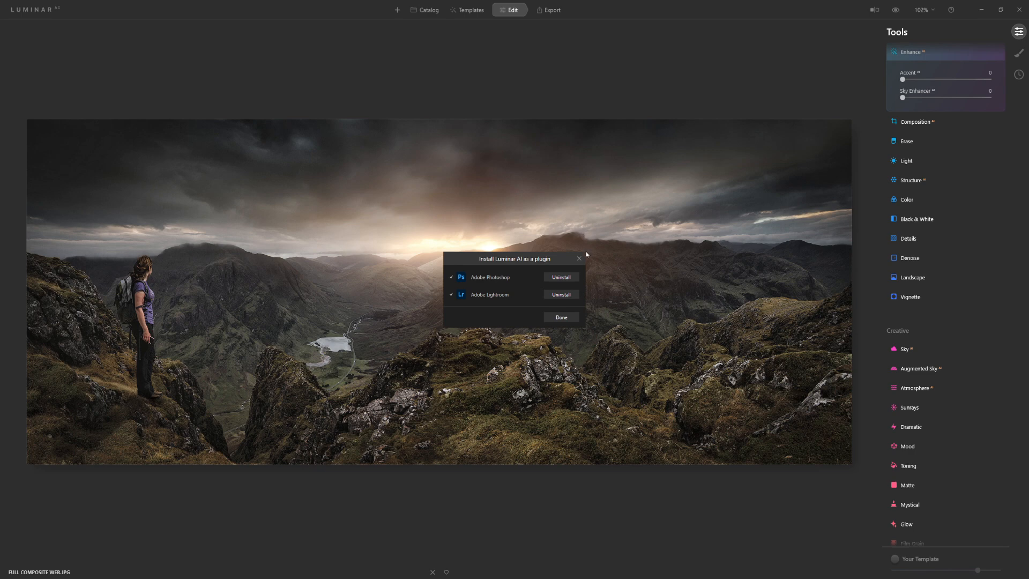
left_click(469, 9)
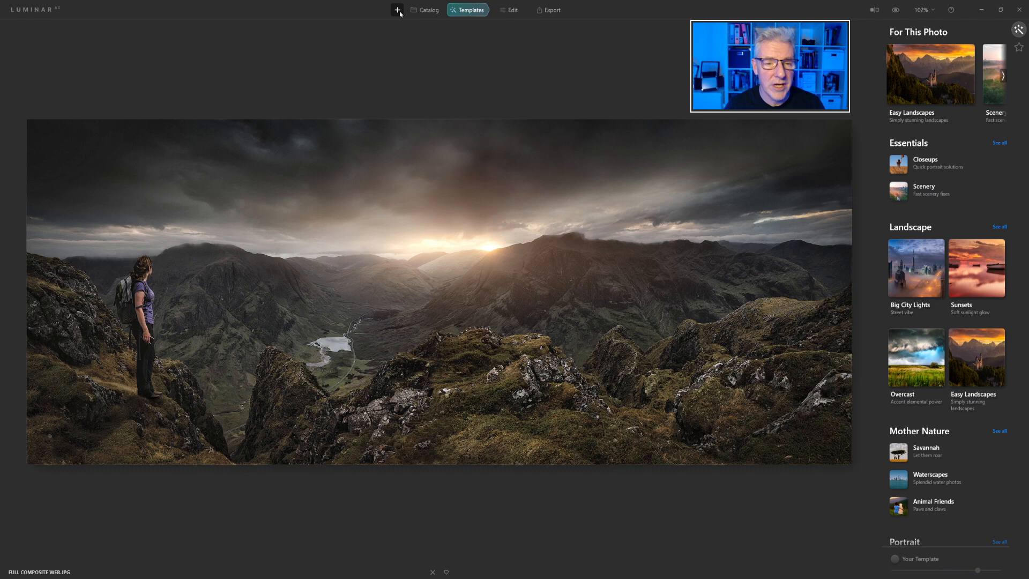
Preview the Add Folder/Add Image options, dismiss them, and enter the Edit tools
left_click(397, 10)
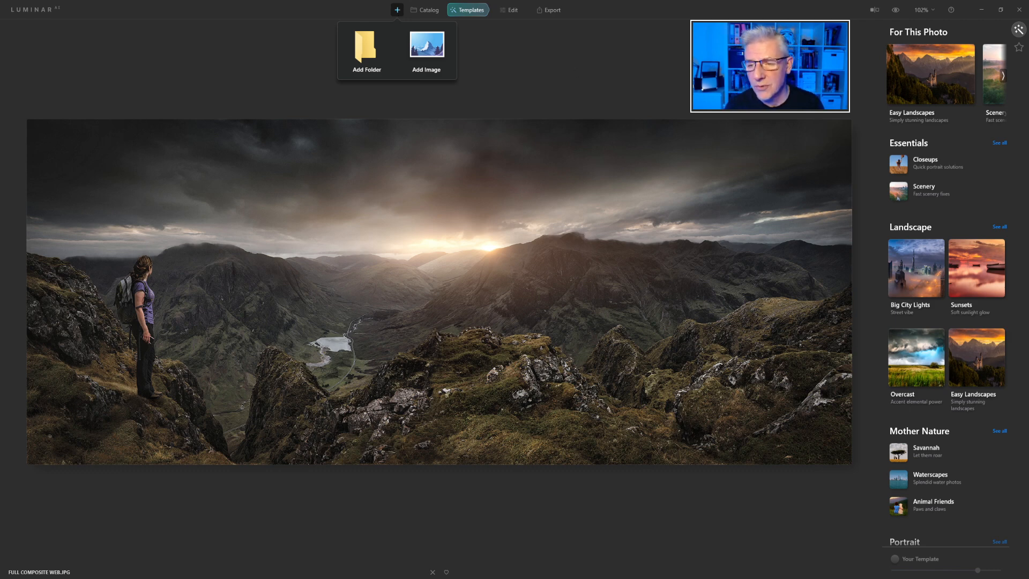
left_click(855, 128)
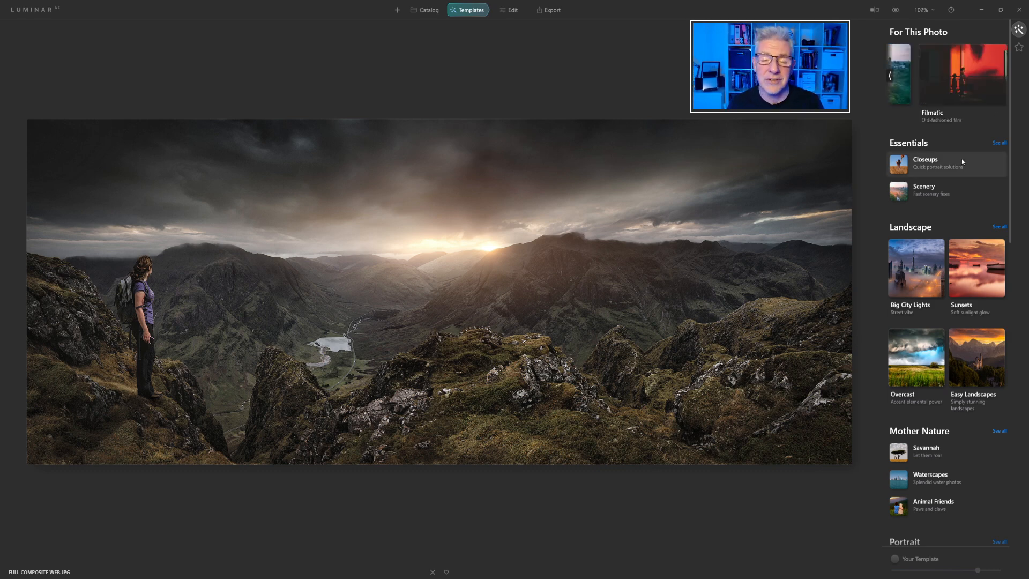
left_click(511, 10)
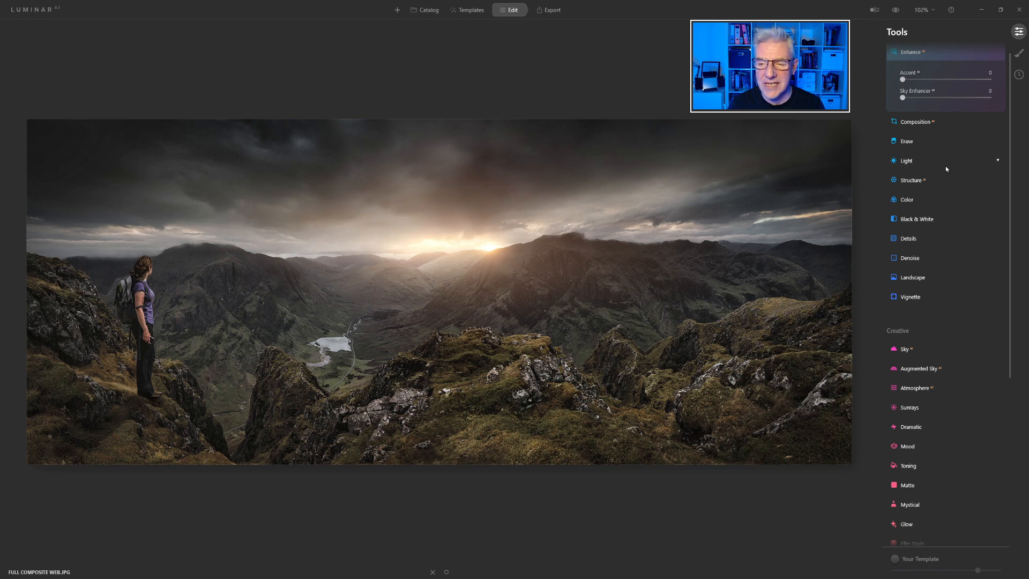
scroll("down", 3)
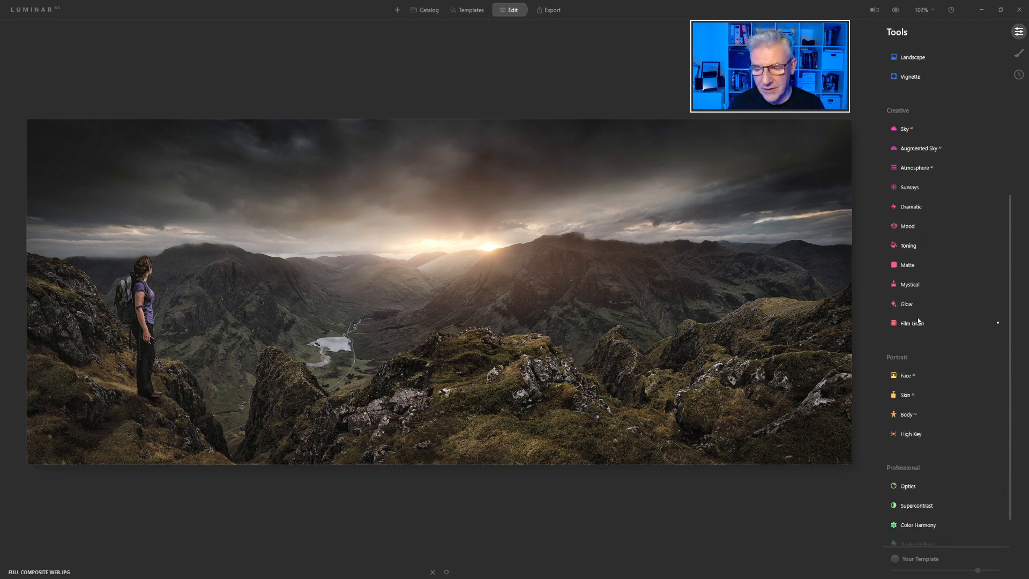
scroll("down", 3)
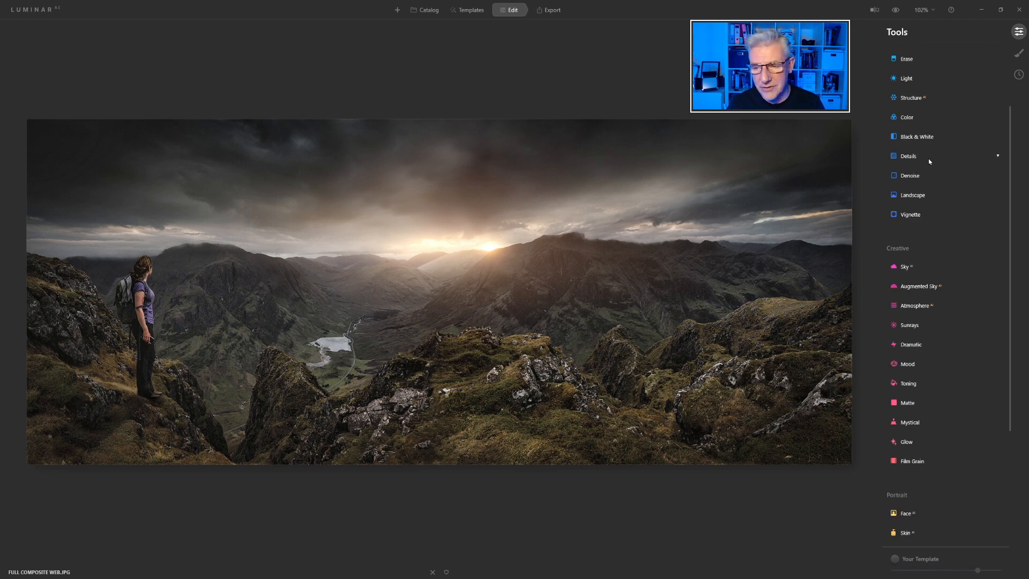
scroll("down", 3)
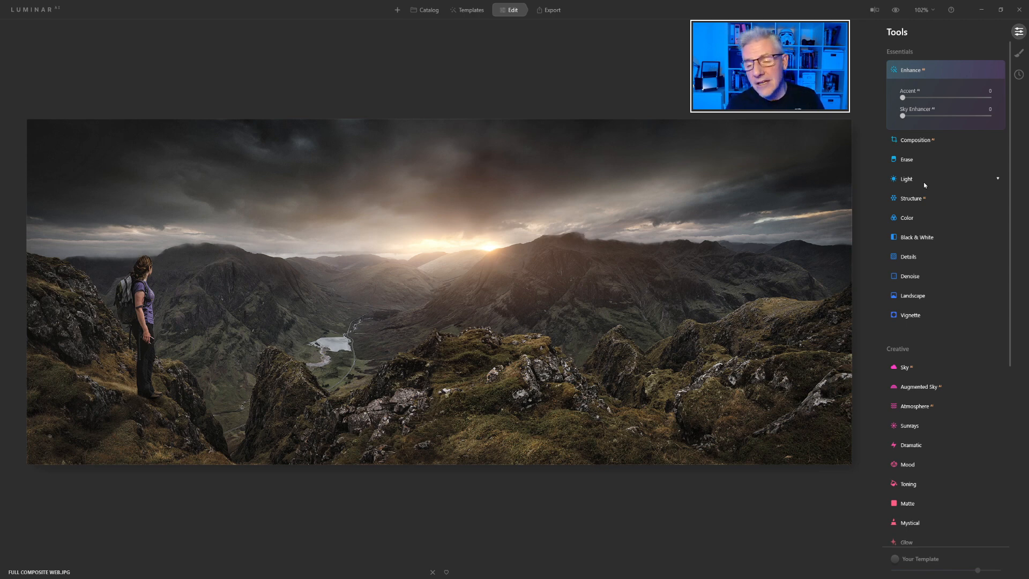
scroll("down", 3)
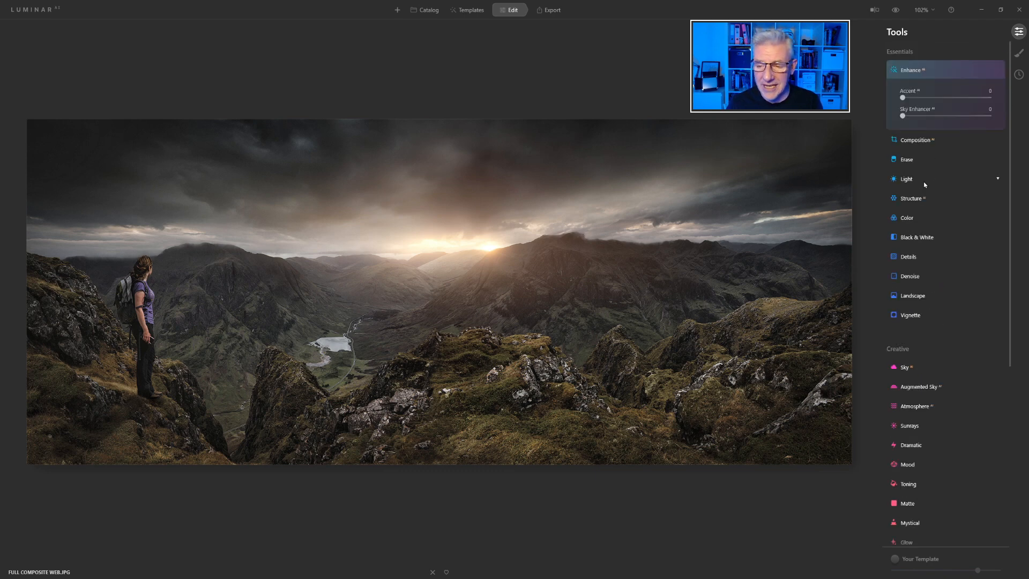
scroll("down", 3)
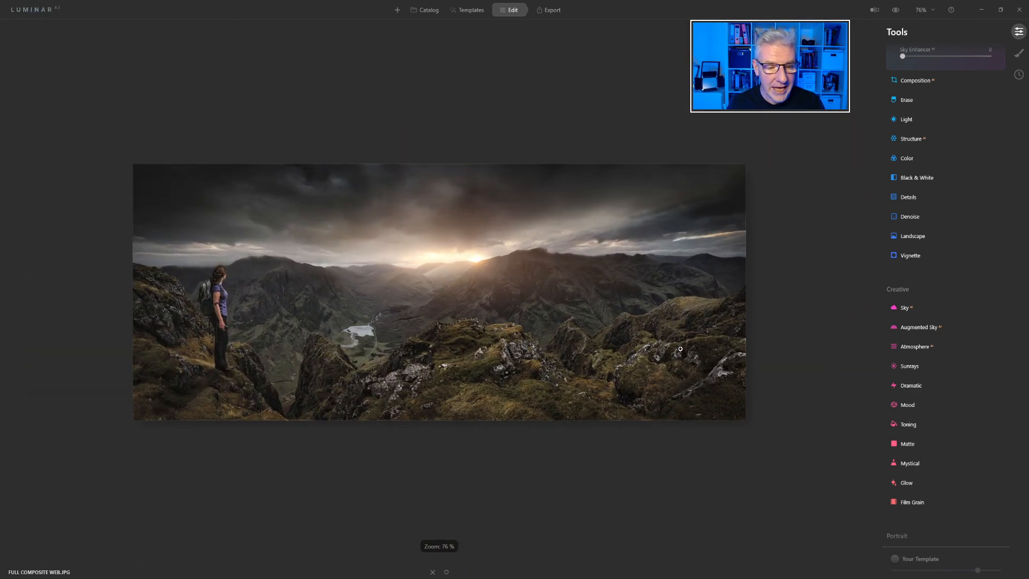
left_click(921, 9)
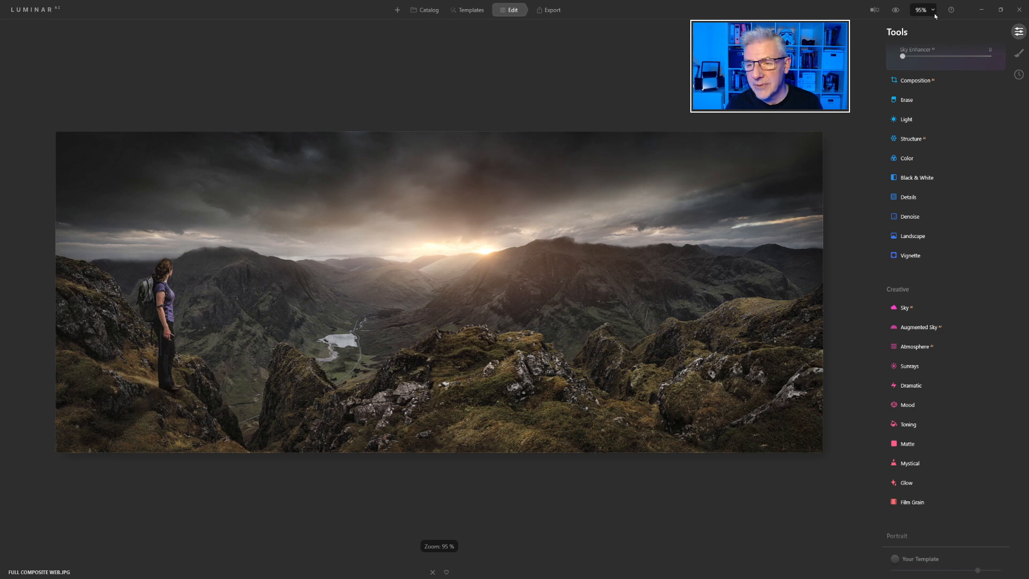
left_click(922, 9)
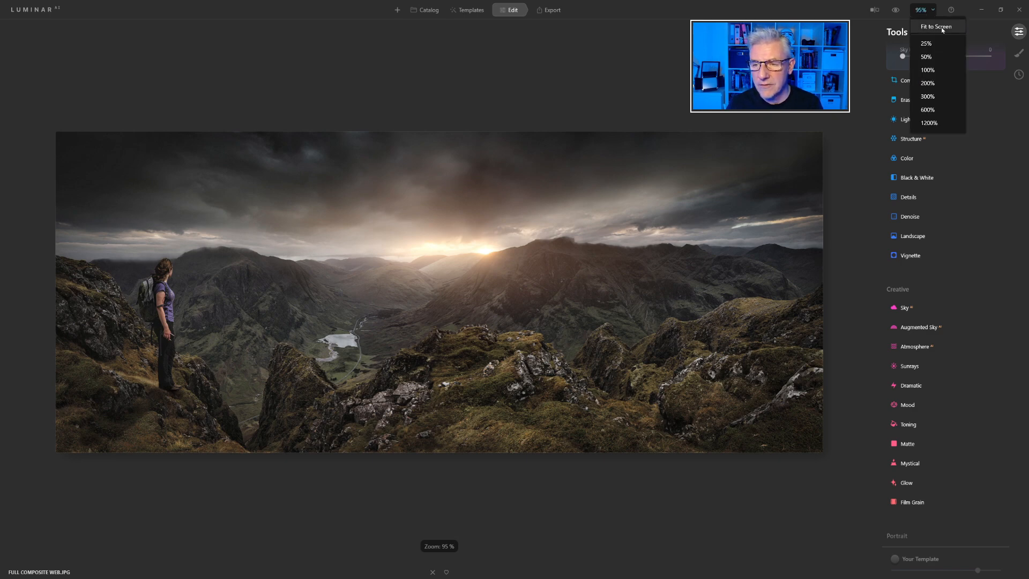
left_click(935, 26)
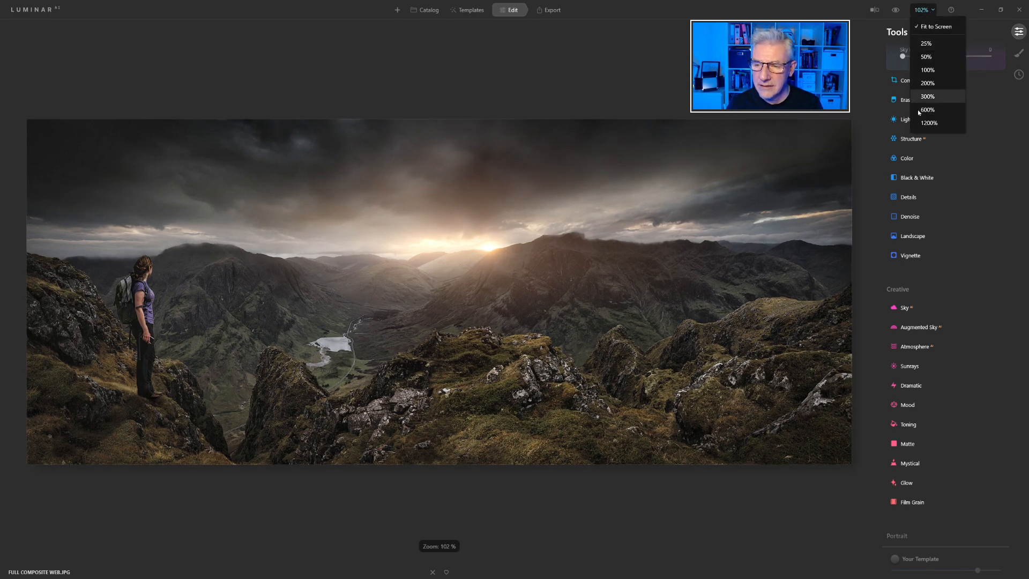
left_click(928, 123)
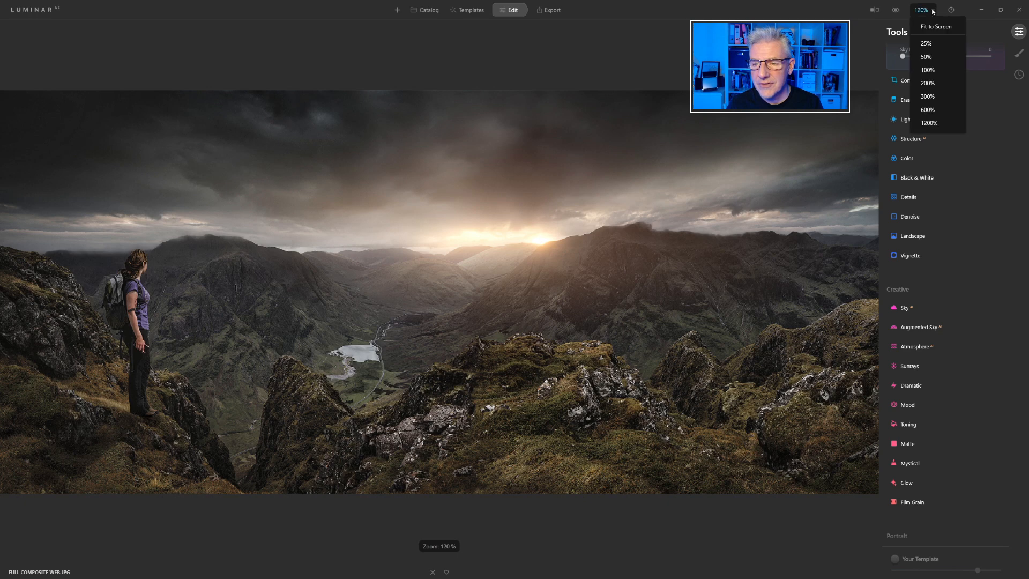
left_click(934, 26)
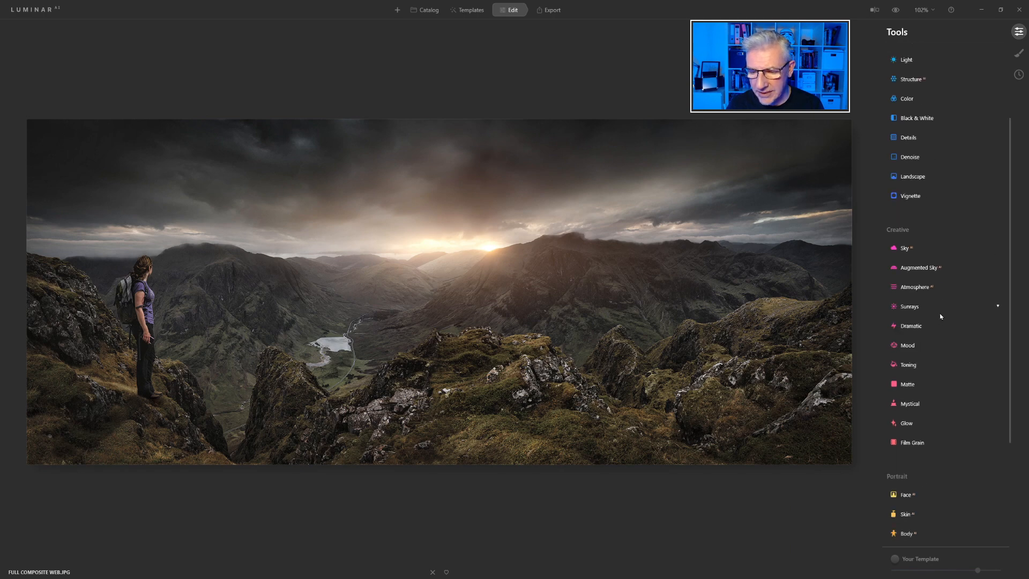
Choose the Orton Effect glow and raise its Amount to 22
scroll("down", 3)
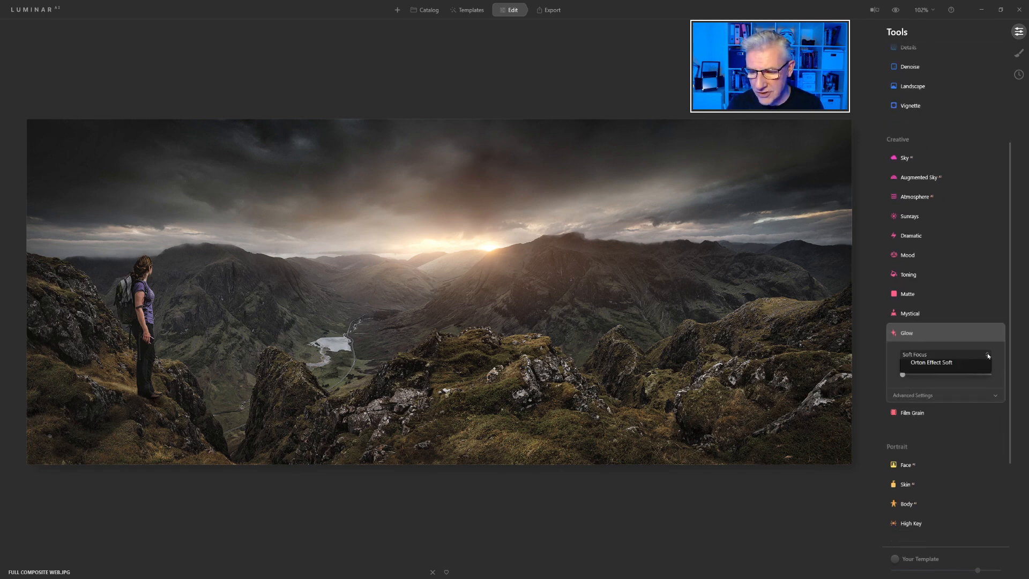
left_click(931, 354)
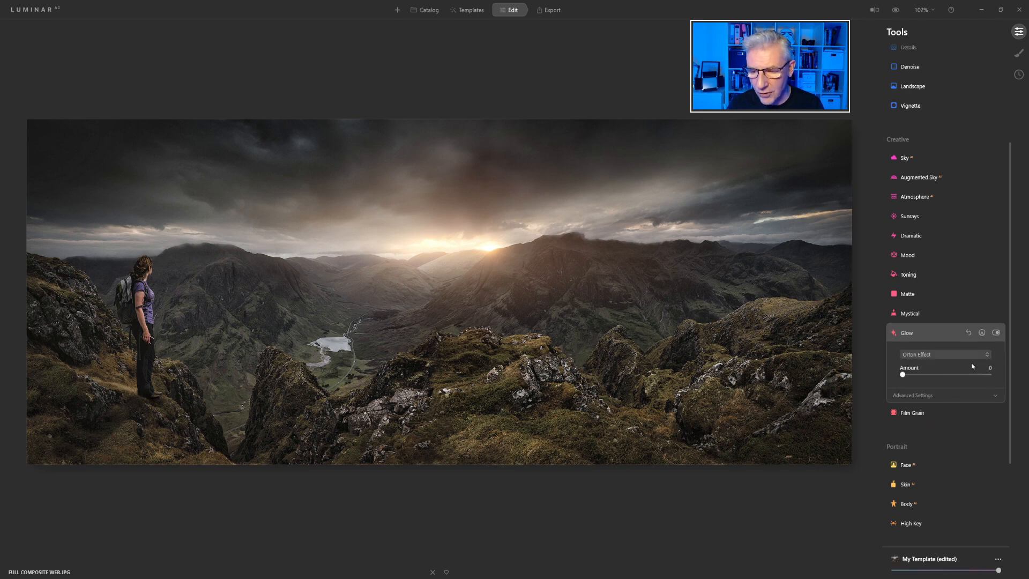
left_click_drag(903, 375, 912, 375)
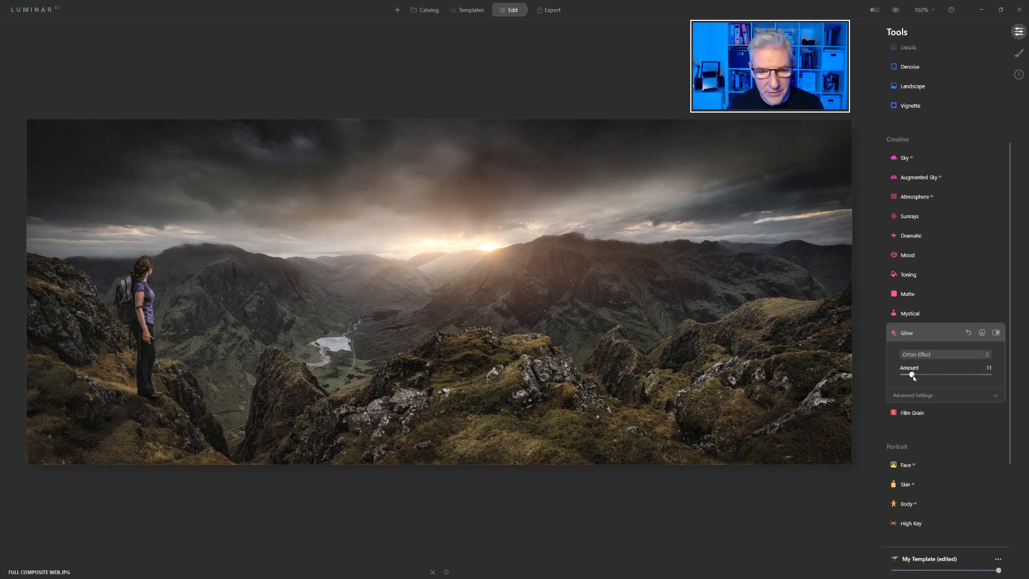
left_click_drag(912, 374, 921, 373)
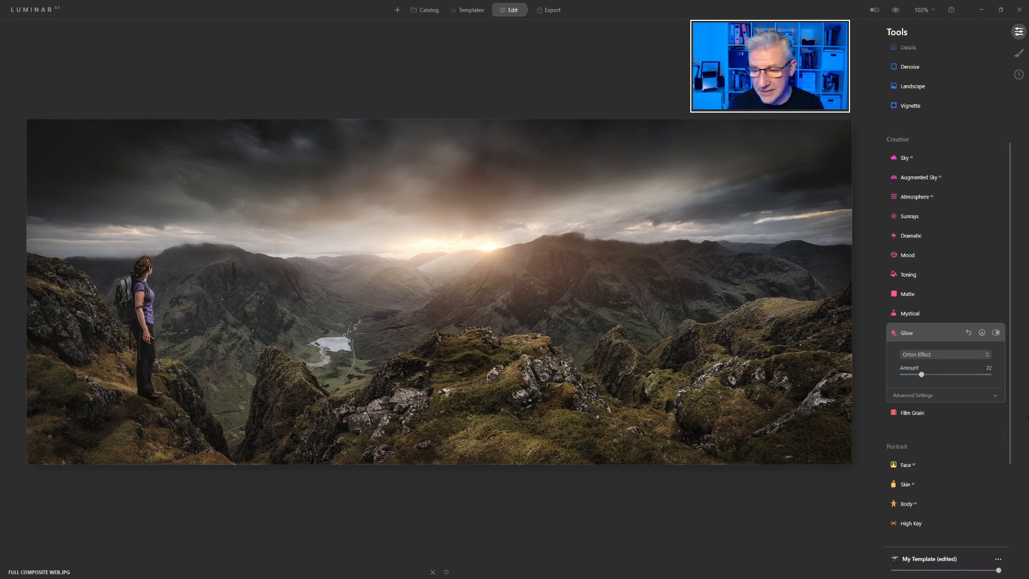
Restrict the Orton glow with a radial mask
left_click(982, 333)
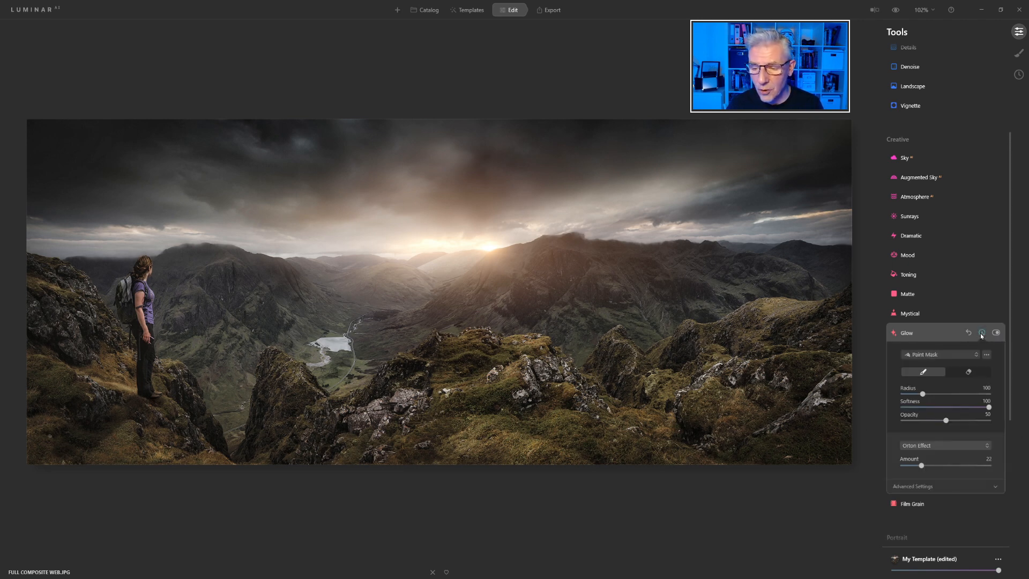
left_click(945, 354)
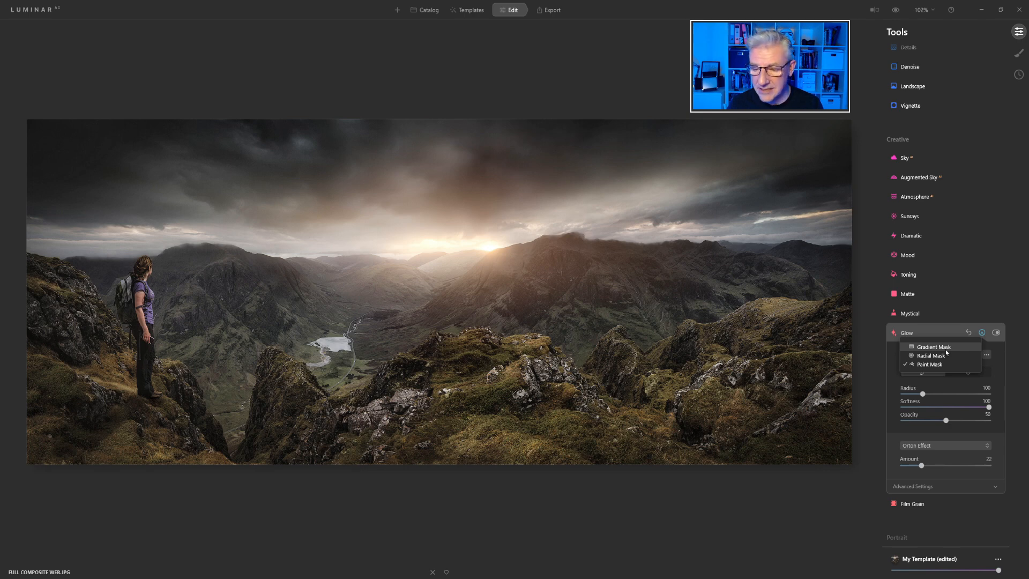
left_click(929, 355)
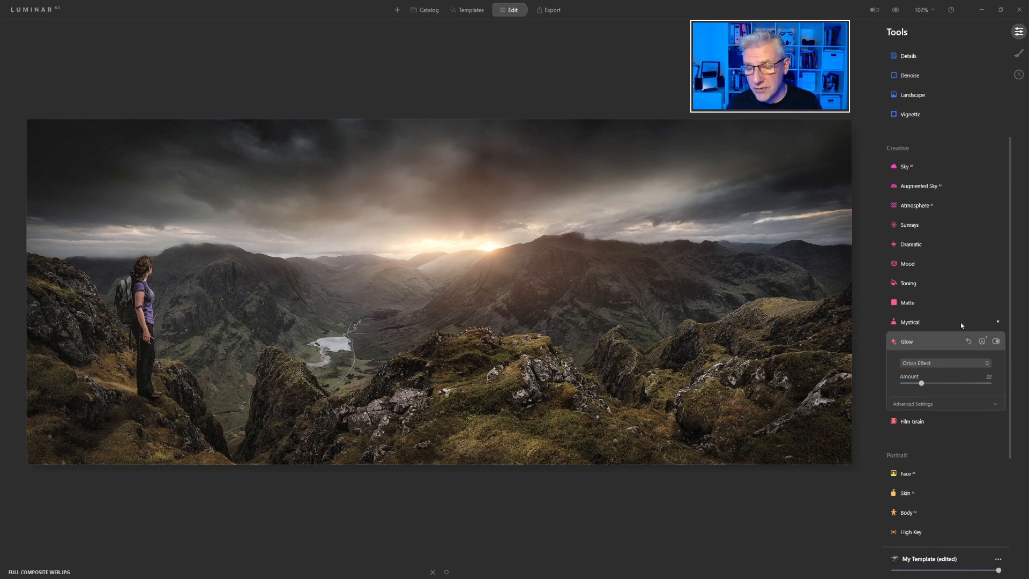
Warm the shadows with Saturation 16 and Hue 35, and set toning Amount to 59
left_click(908, 283)
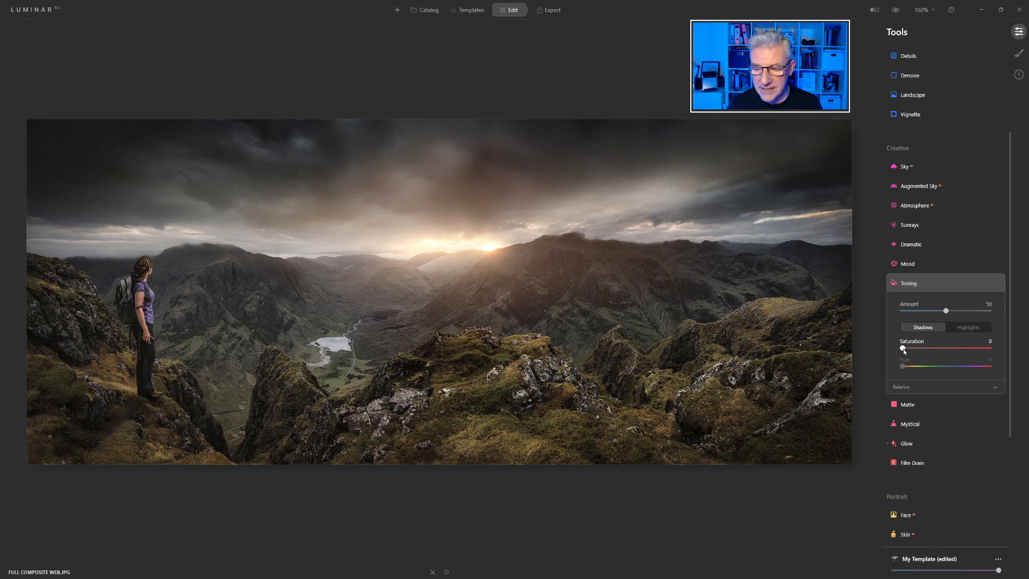
left_click_drag(902, 349, 916, 348)
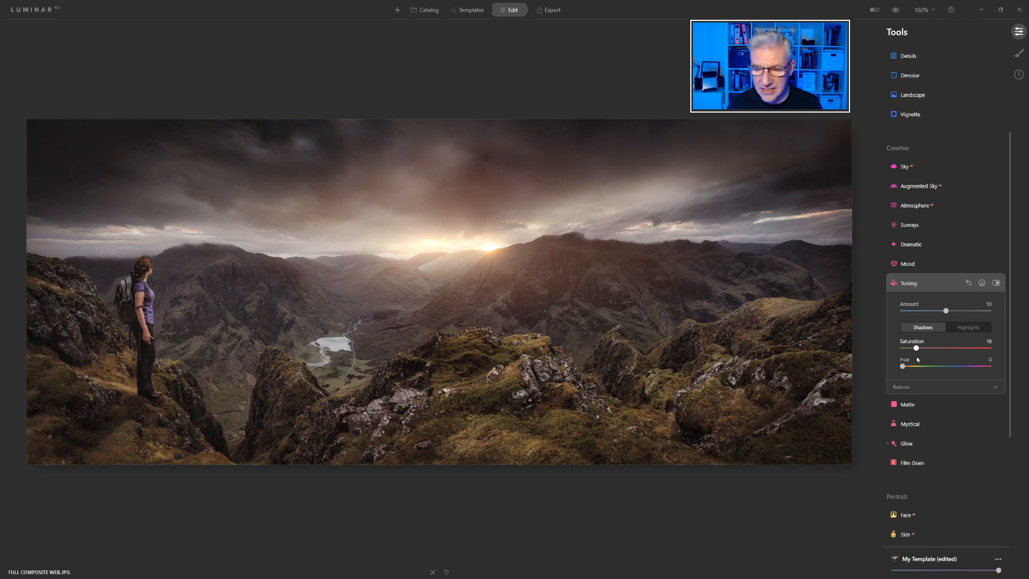
left_click_drag(902, 366, 930, 366)
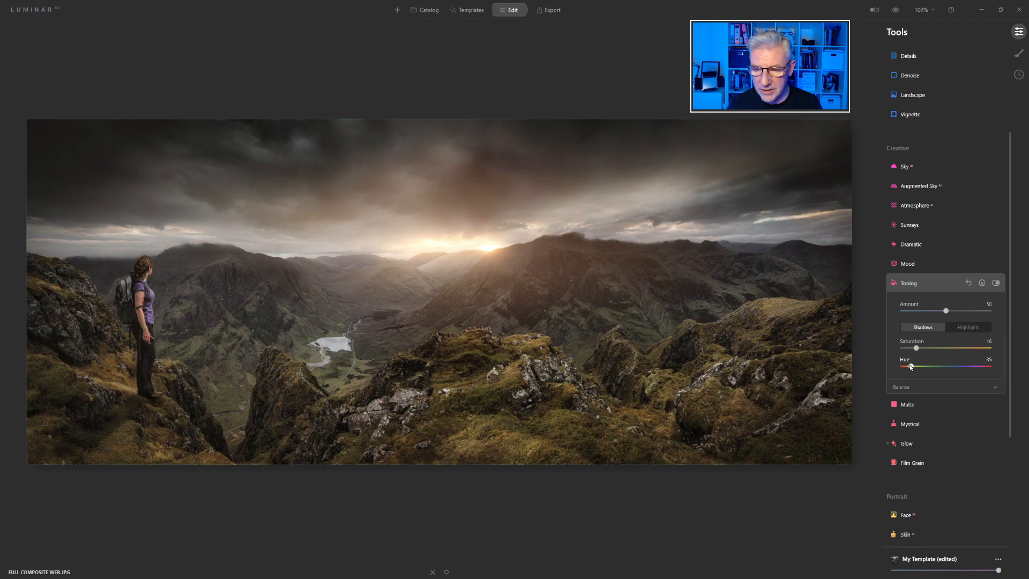
left_click_drag(945, 310, 930, 310)
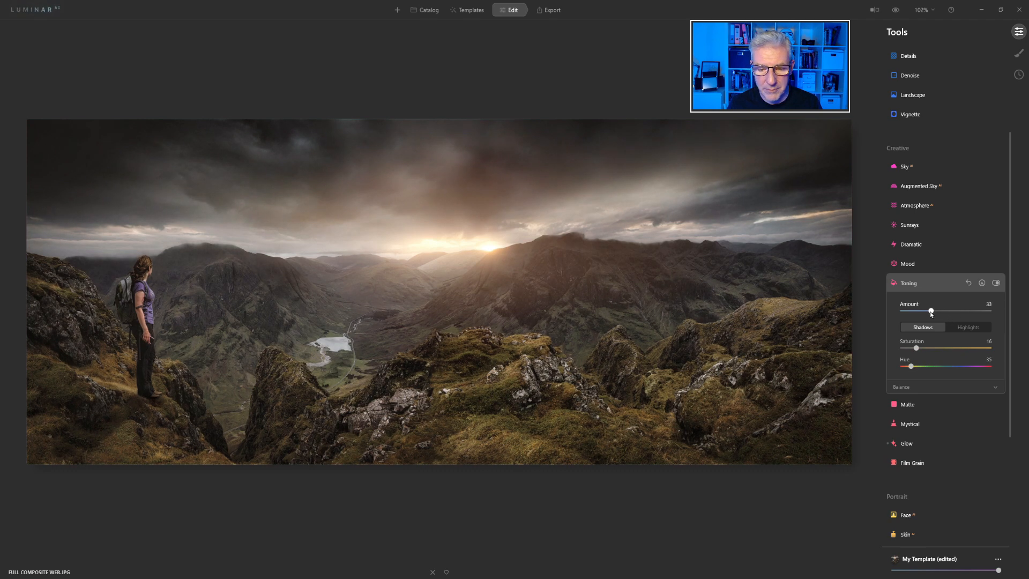
left_click_drag(930, 311, 953, 311)
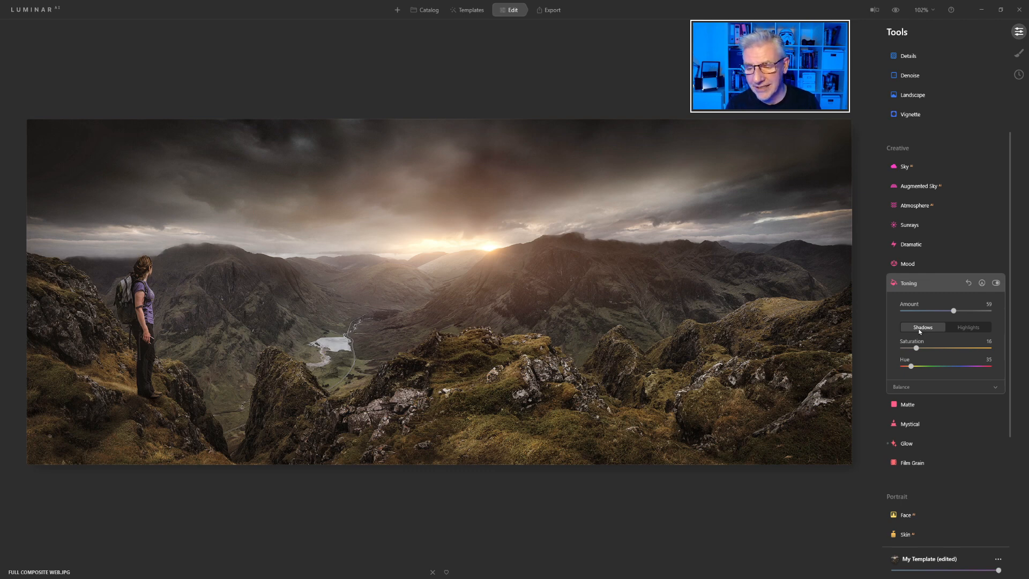
Tone the highlights with saturation 11 and collapse the Toning panel
left_click(967, 327)
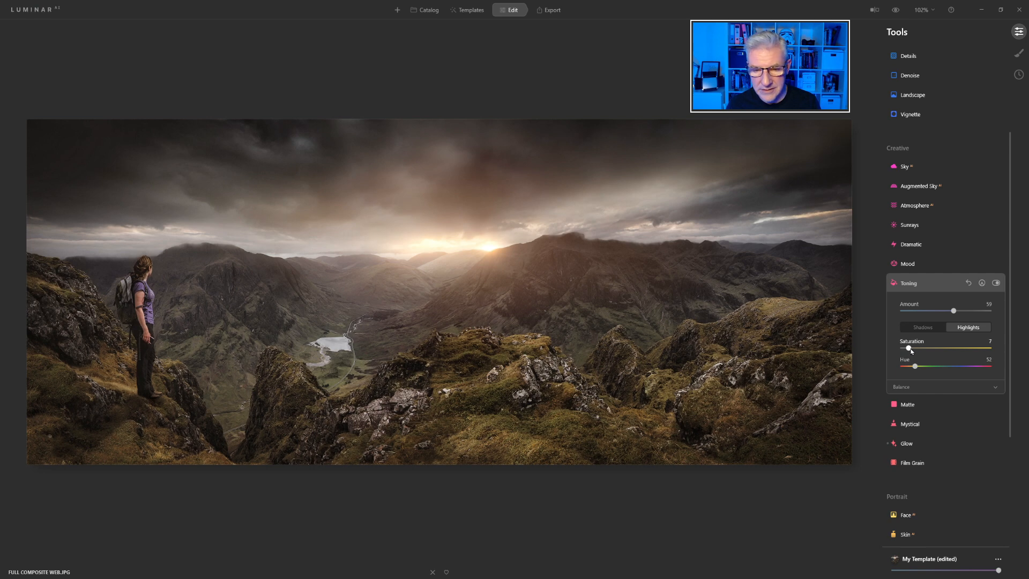
left_click_drag(911, 348, 971, 348)
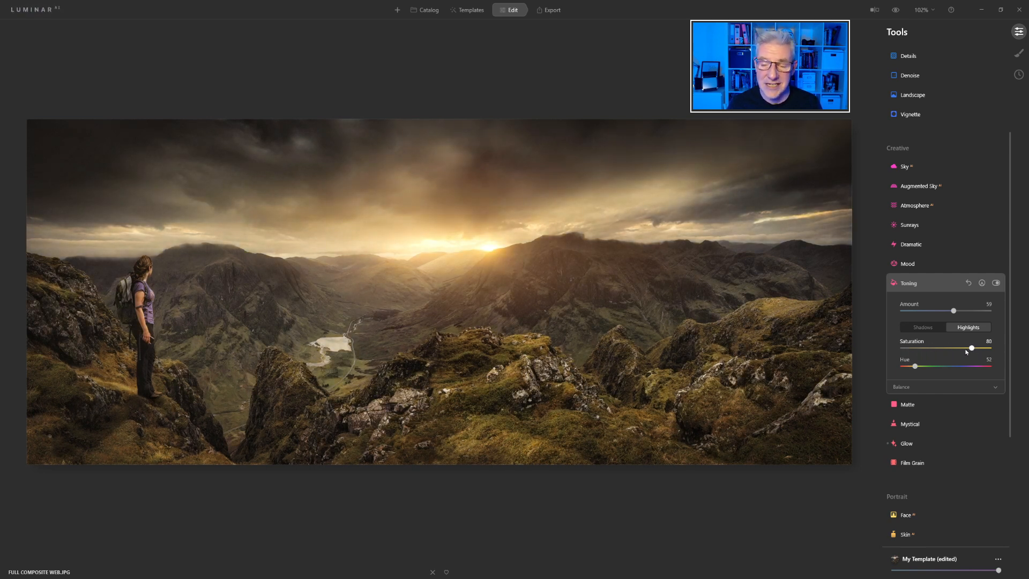
left_click_drag(970, 348, 912, 349)
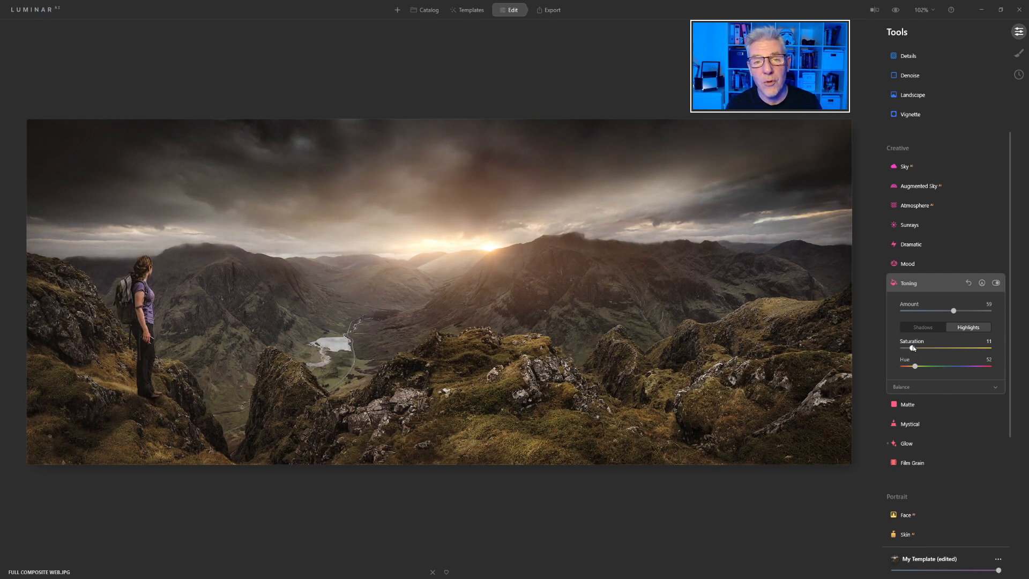
left_click(908, 282)
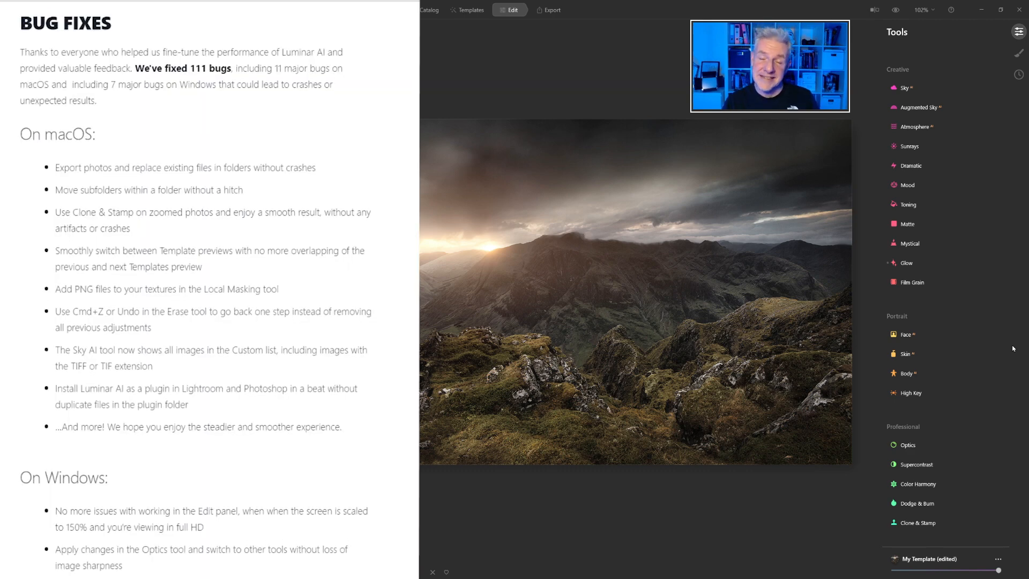
scroll("down", 3)
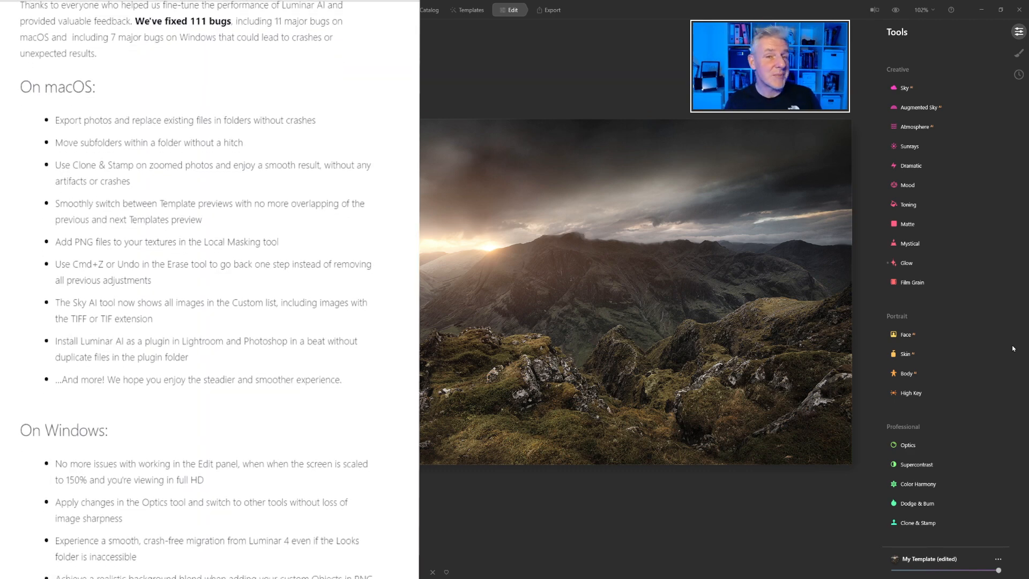
scroll("down", 3)
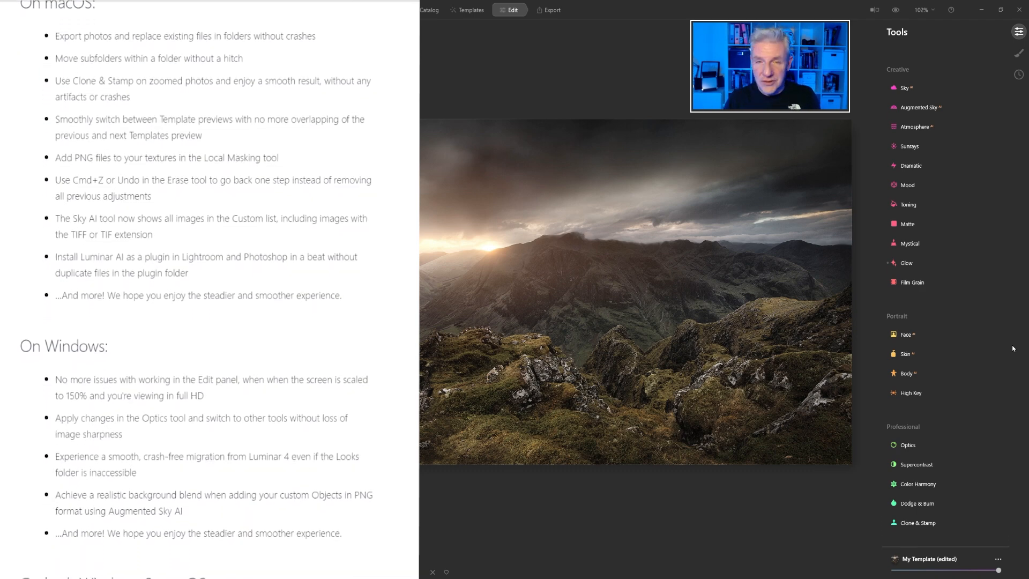
scroll("down", 3)
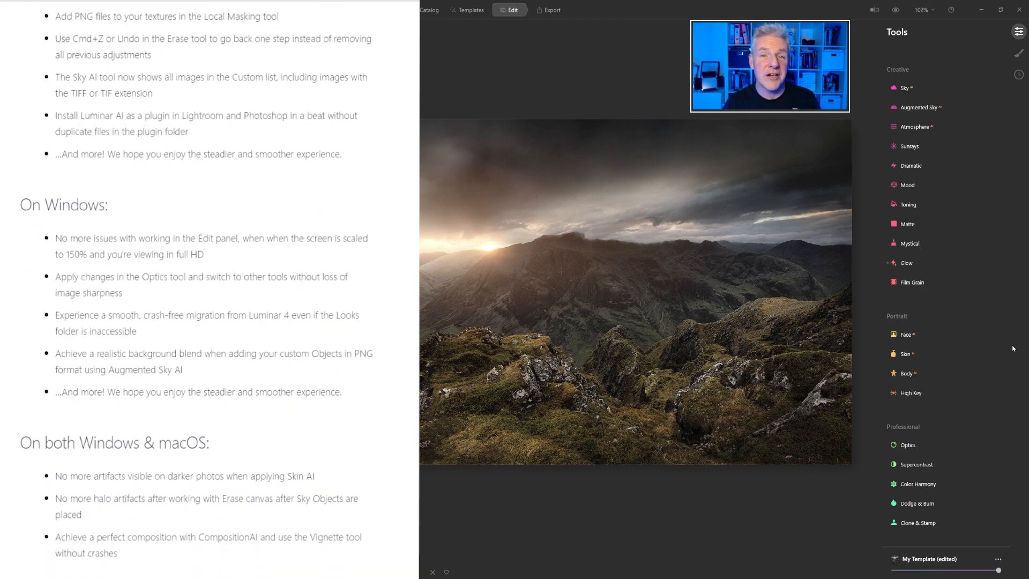
scroll("down", 3)
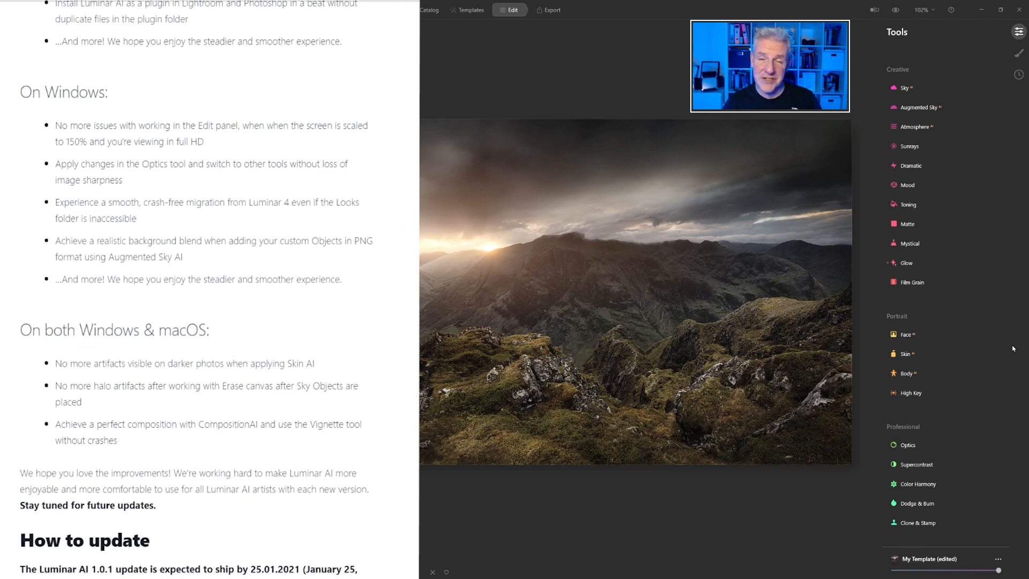
scroll("down", 3)
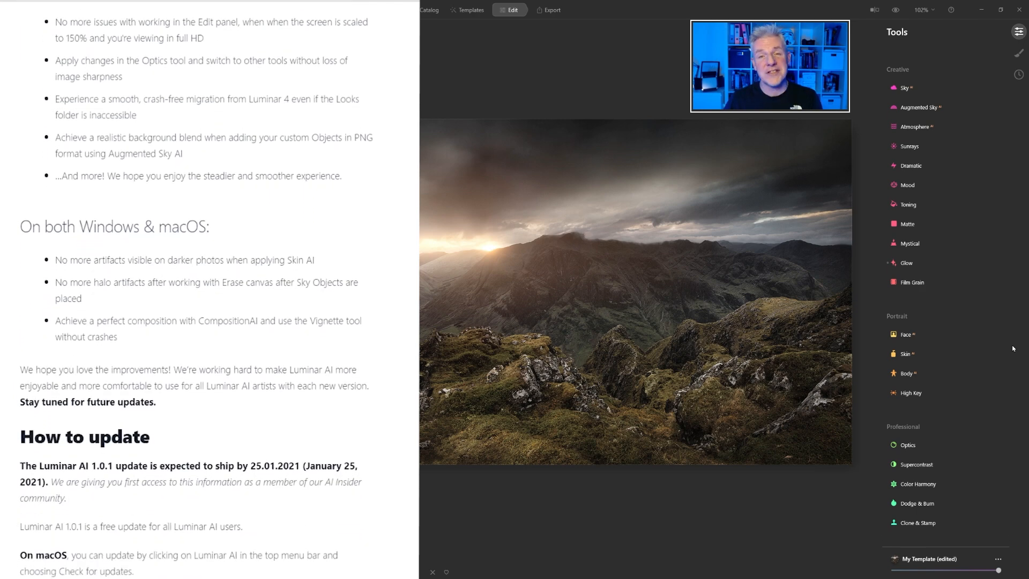
scroll("down", 3)
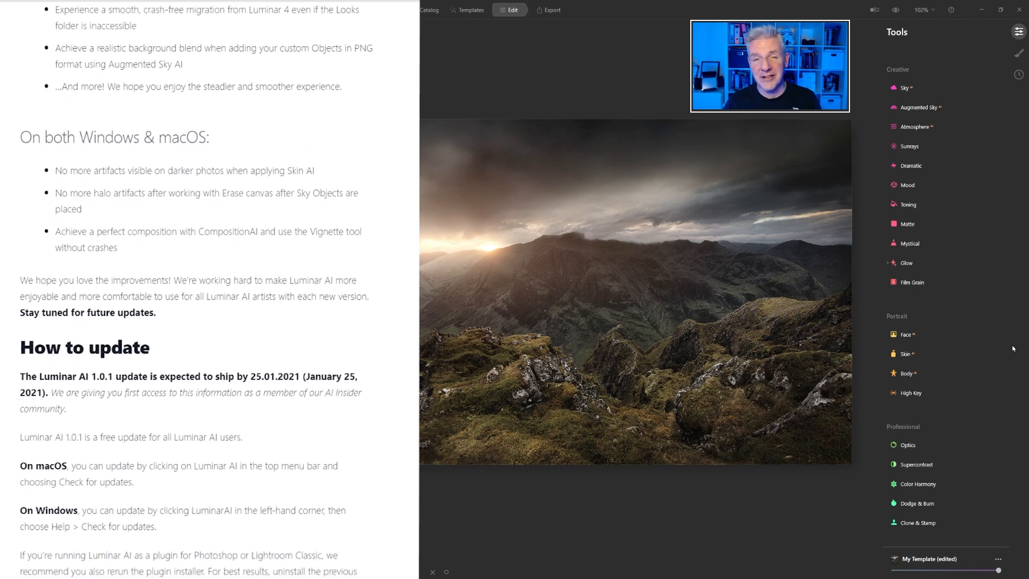